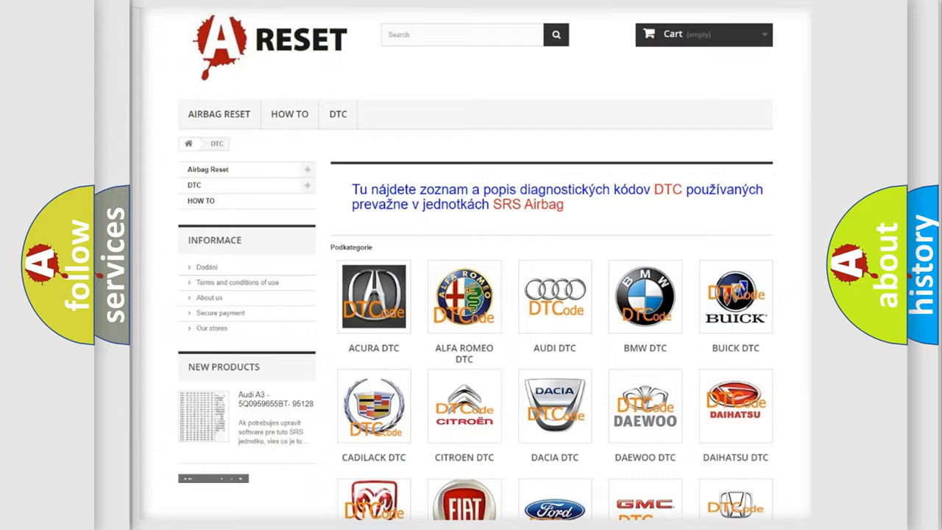
Open the TOYOTA DTC subcategory from the brand list and browse its airbag diagnostic codes
scroll(down, 3)
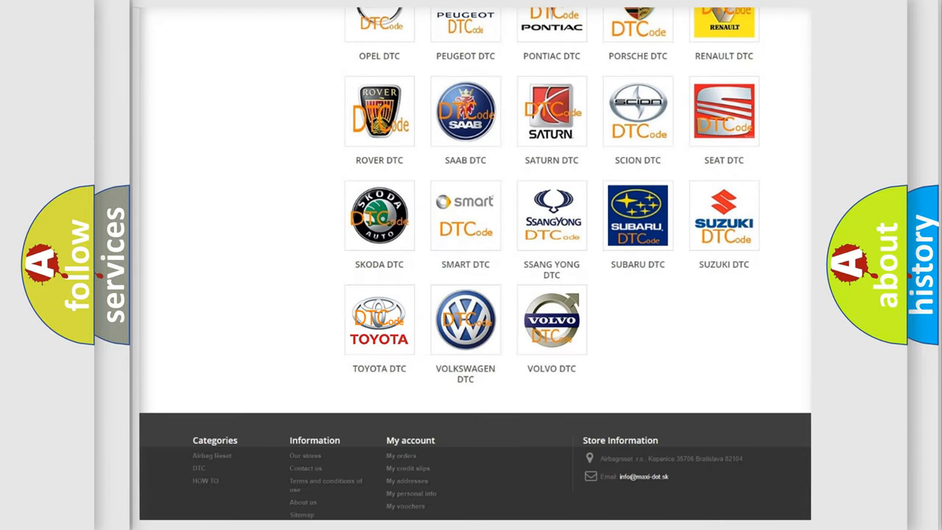
click(379, 319)
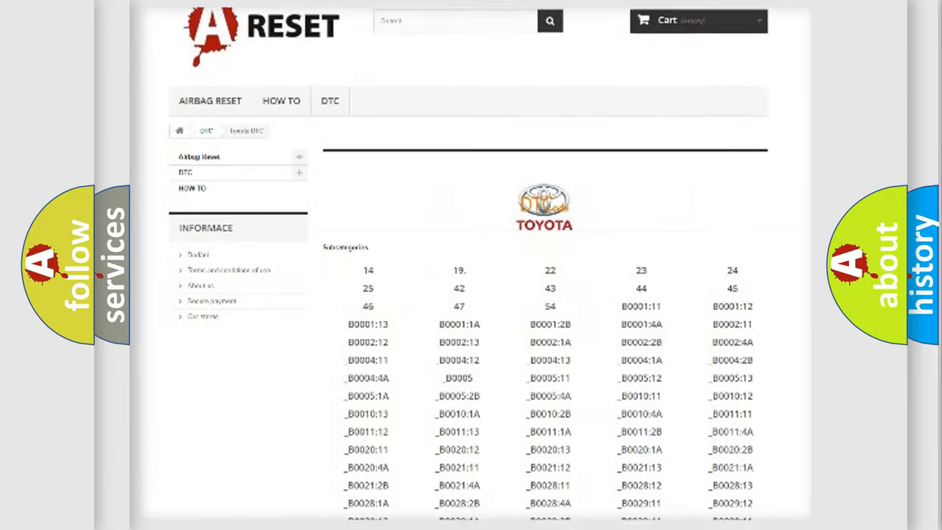
scroll(down, 3)
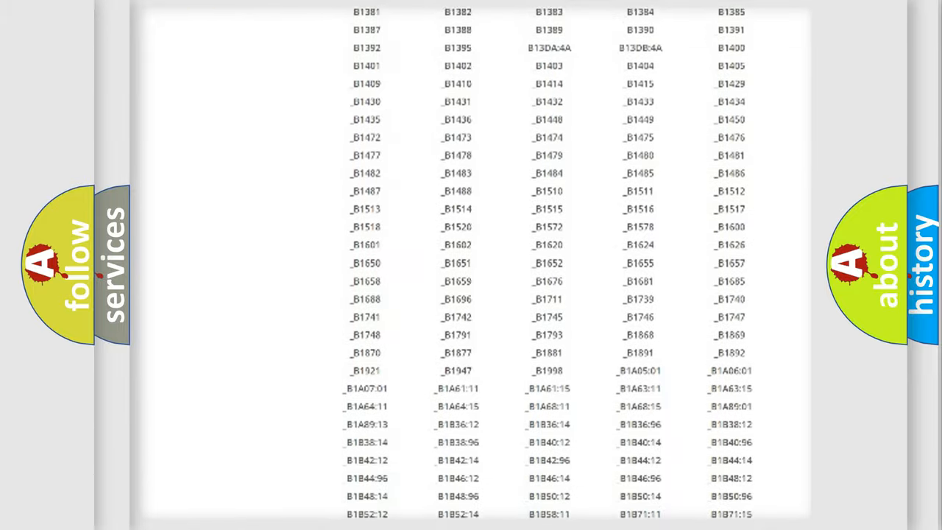